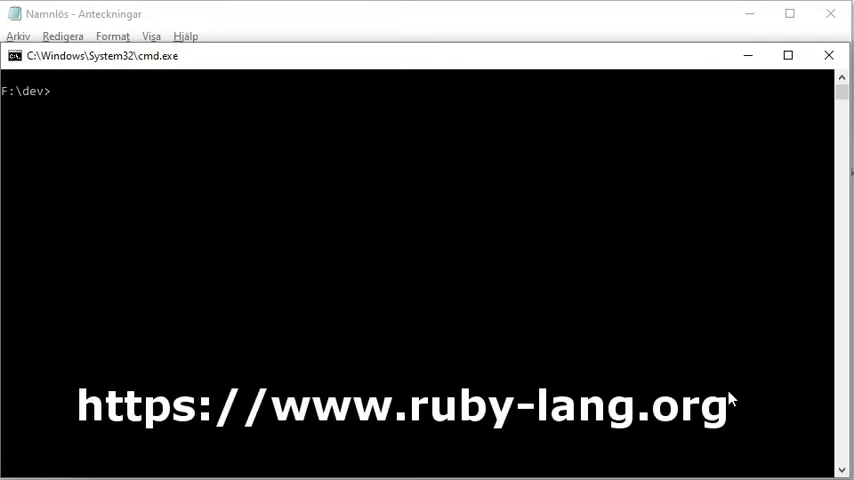
mouse_move(713, 58)
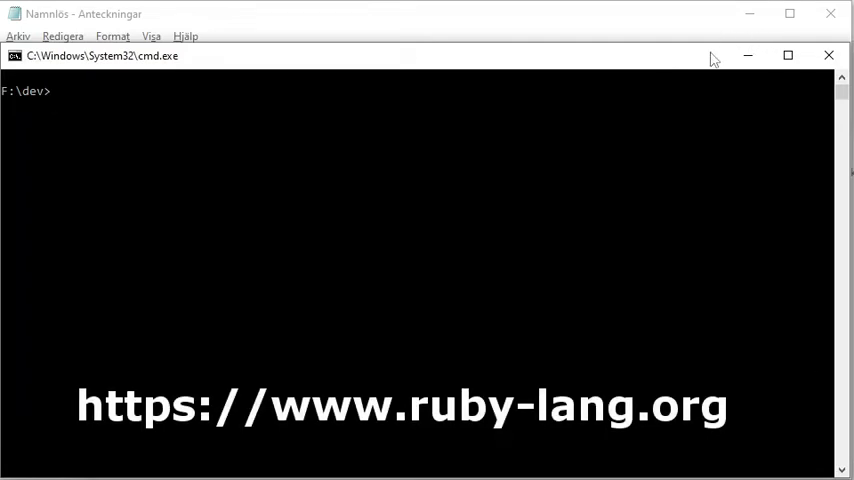
Step: Check that Ruby reports version 2.7.3 and list the contents of F:\dev with dir
text(ruby)
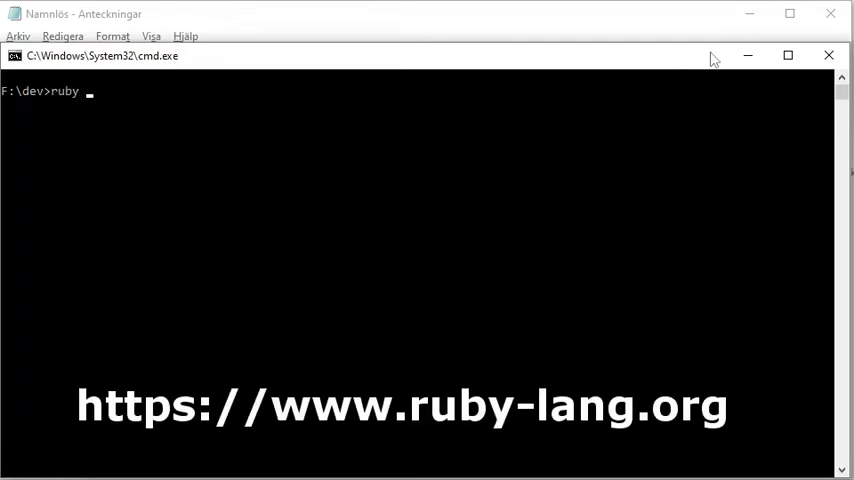
text(--version)
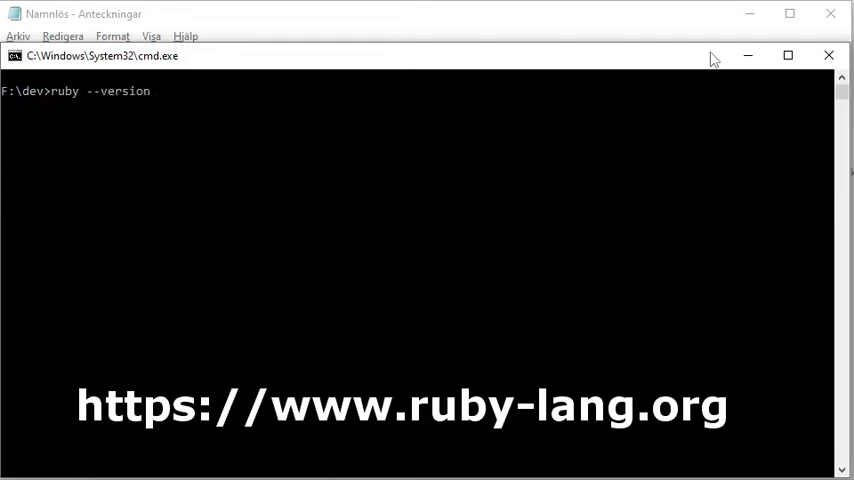
text(di)
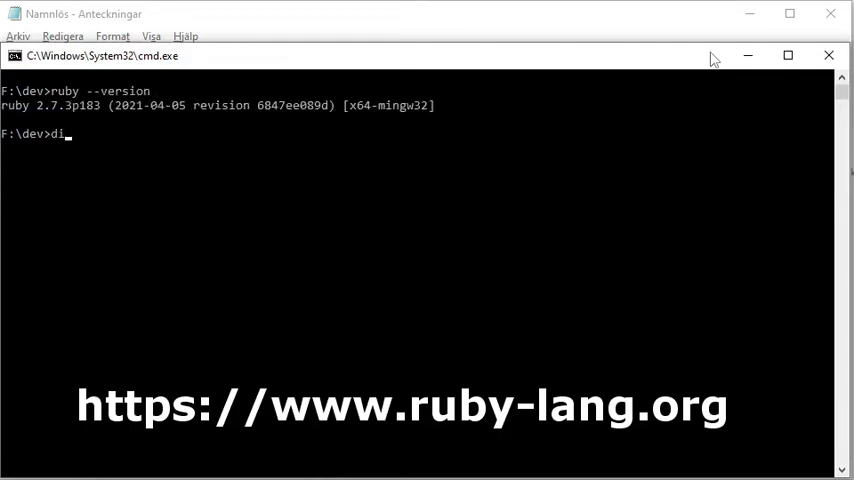
text(r)
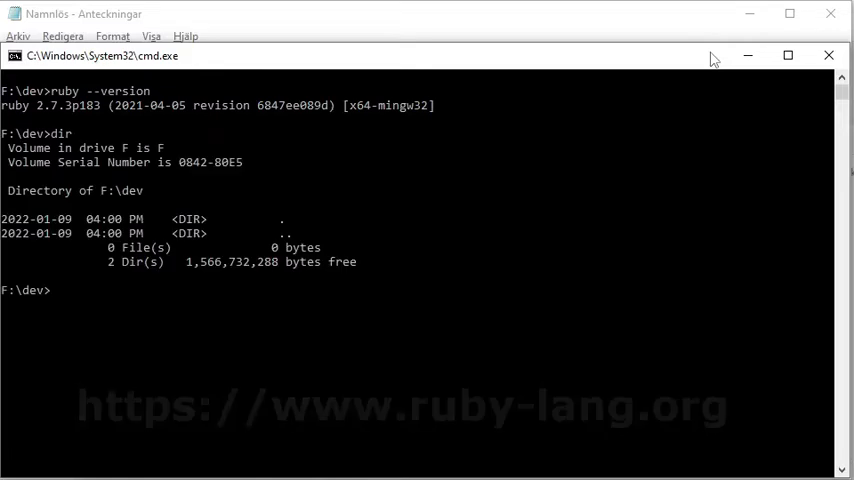
Step: Create and enter the ruby folder, launch VS Code there with code ., then clear
text(md r)
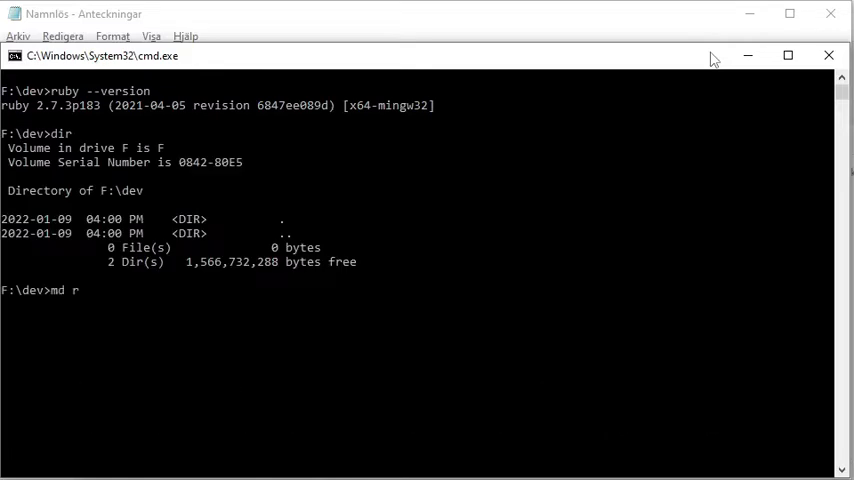
text(ub)
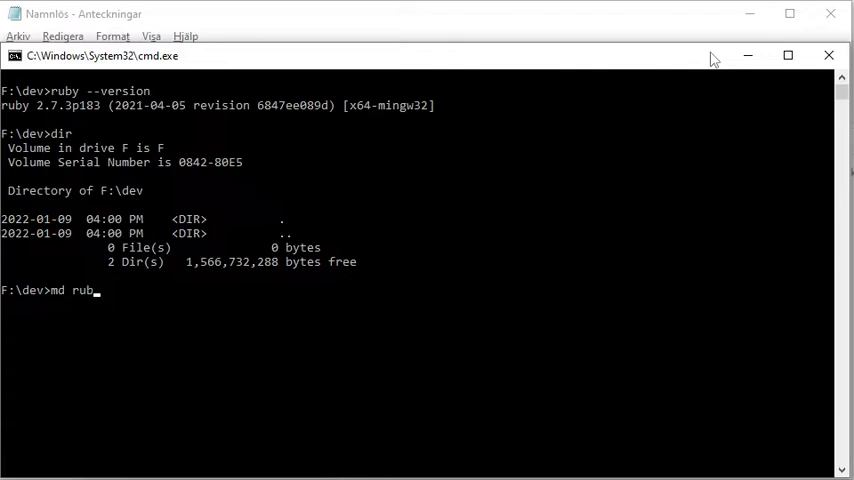
text(y)
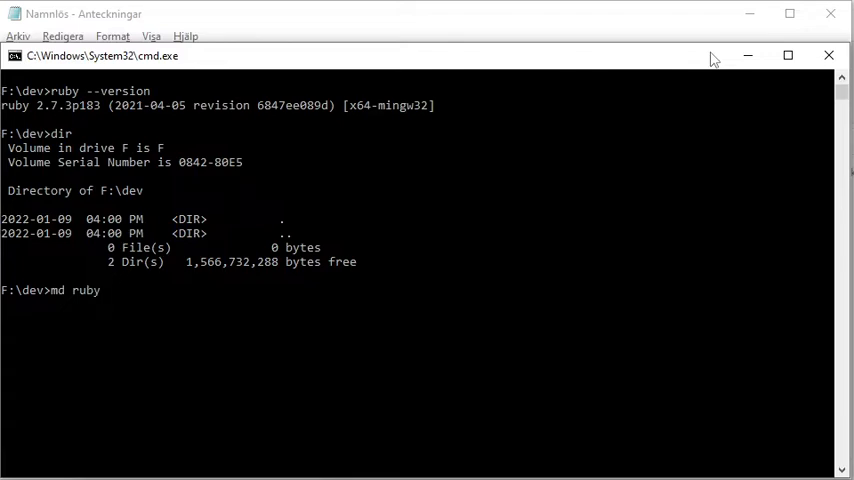
text(cd)
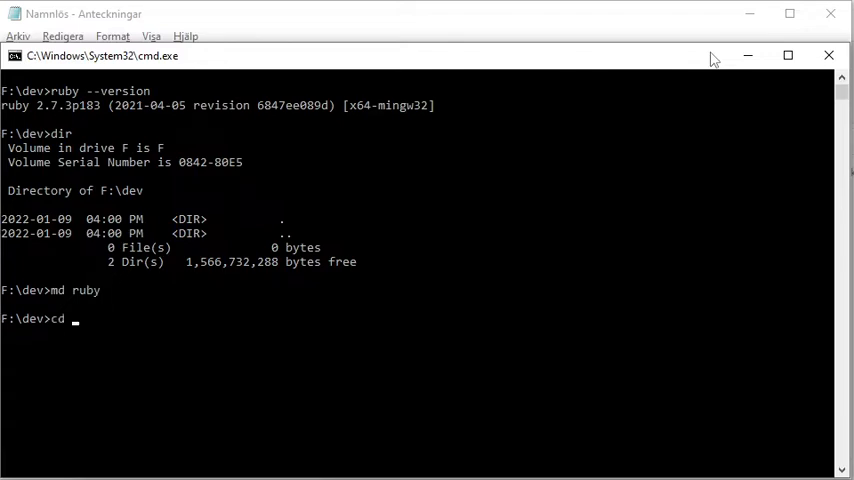
text(ruby)
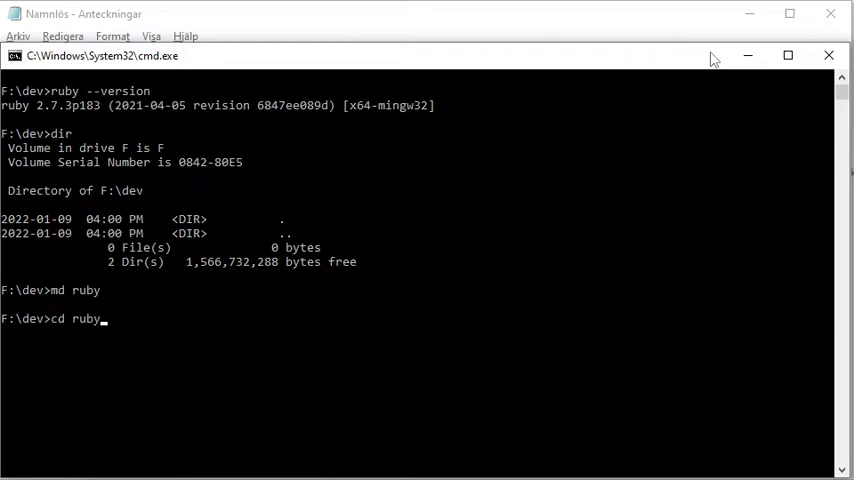
text(code .)
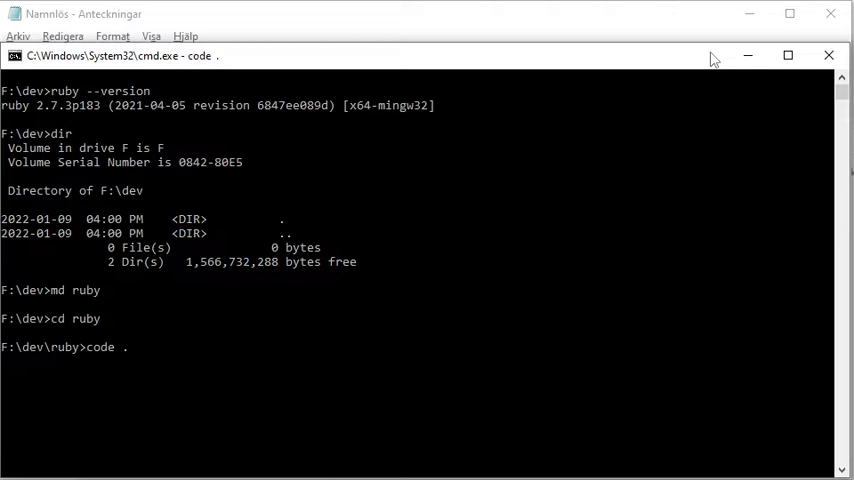
text(cls)
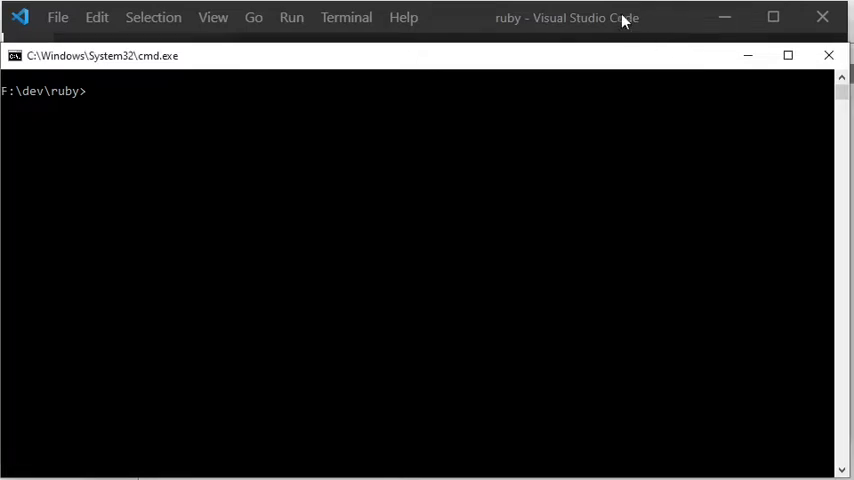
Step: Add a new file named arguments_inputs.rb from the Explorer
click(141, 84)
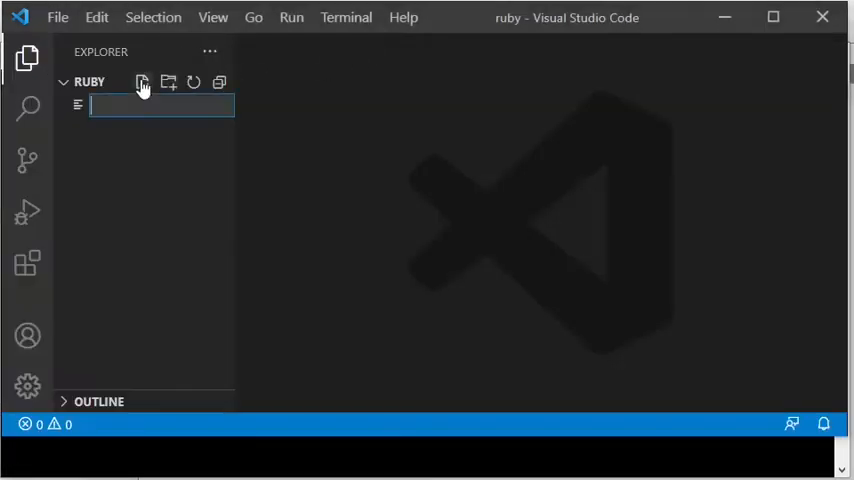
text(arguments)
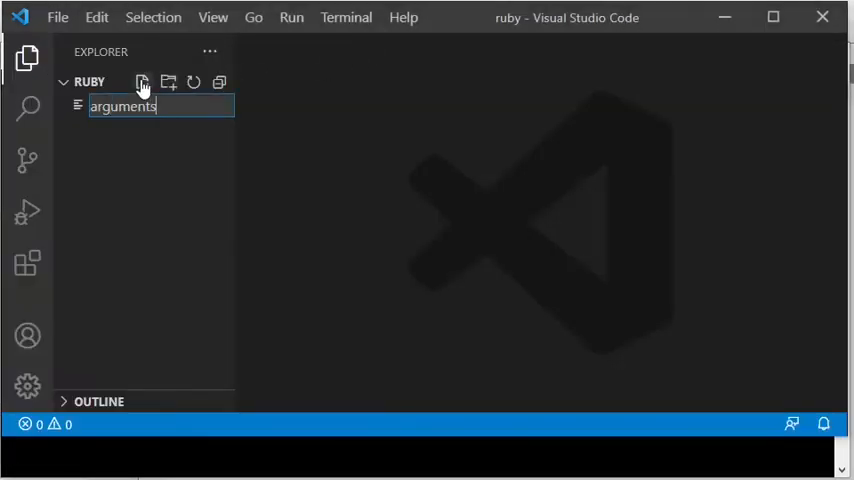
text(_inputs.rb)
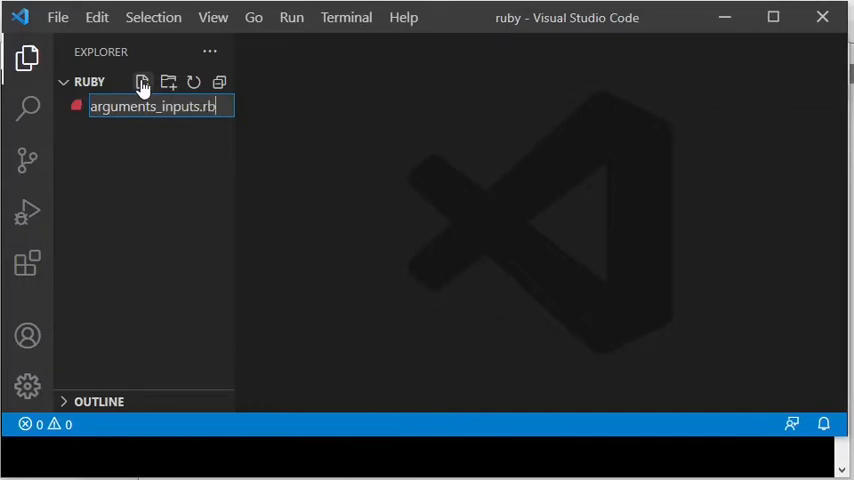
key(Enter)
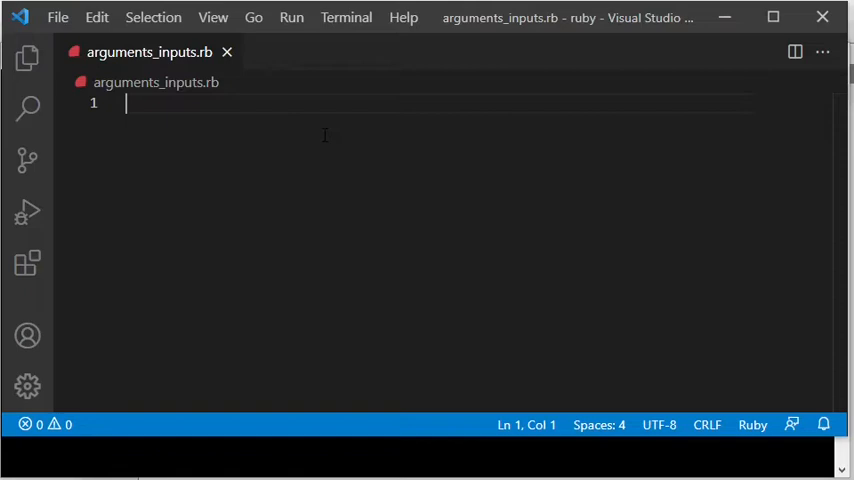
Step: Write puts "Hello World !" on line 1 and save the file
text(put)
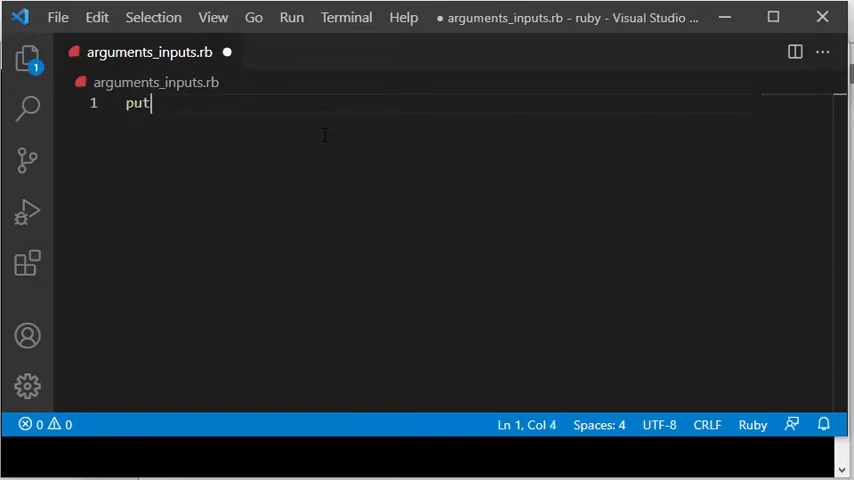
text(s "")
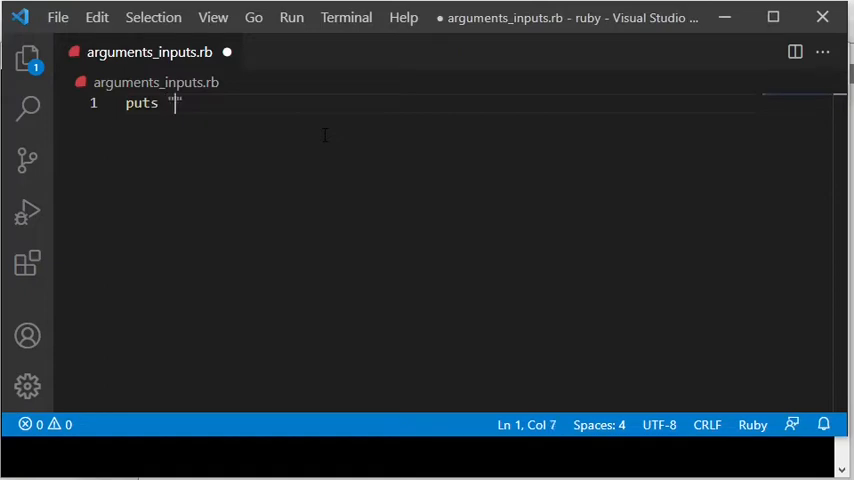
text(Hello Wor)
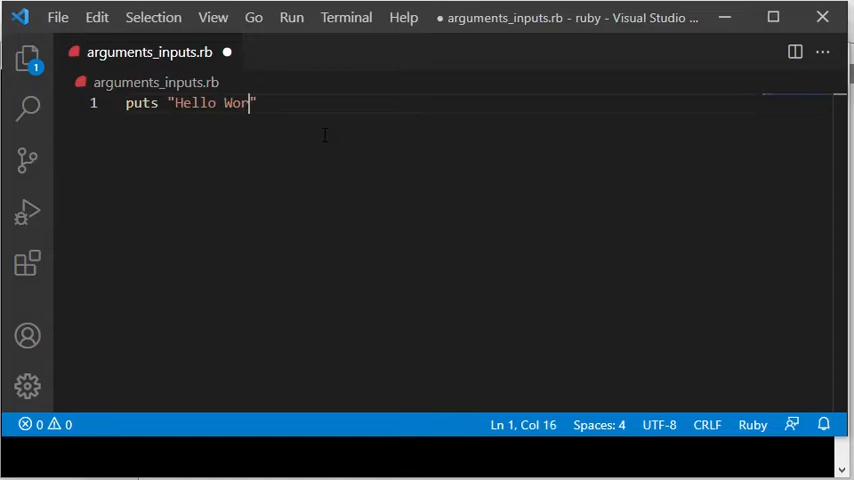
text(ld !)
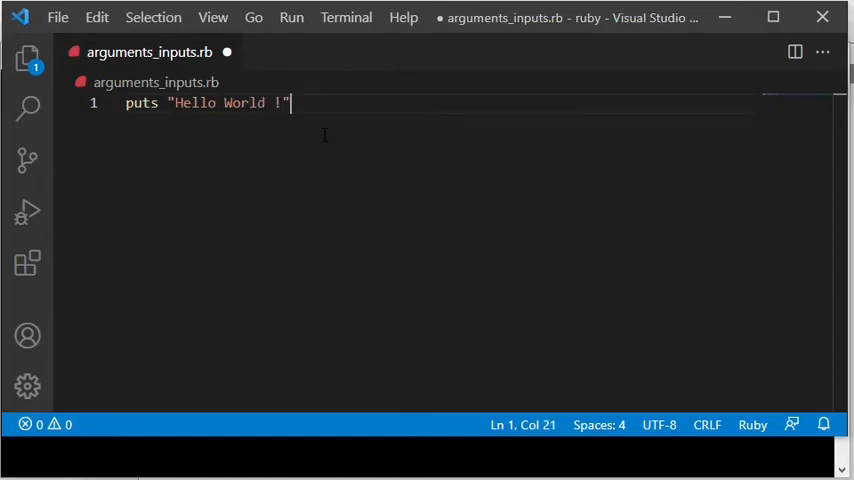
key(Ctrl+s)
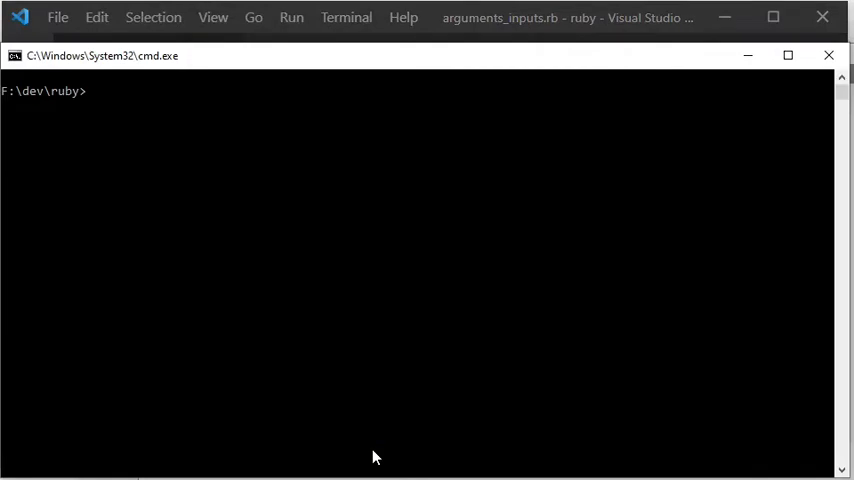
Step: List the folder, run ruby arguments_inputs.rb to print Hello World !, then cls
text(d)
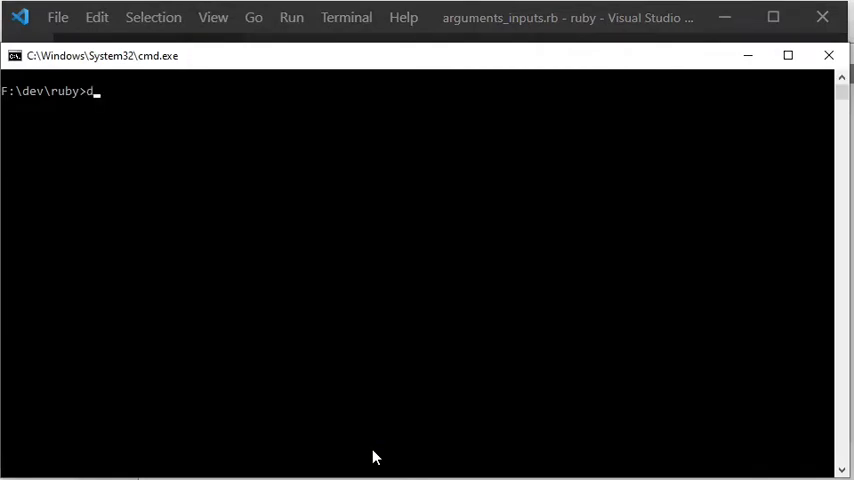
text(ir)
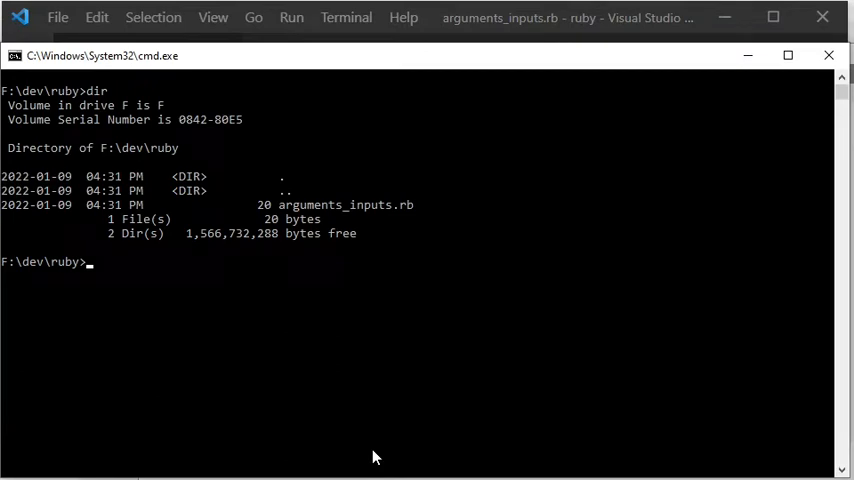
text(ruby)
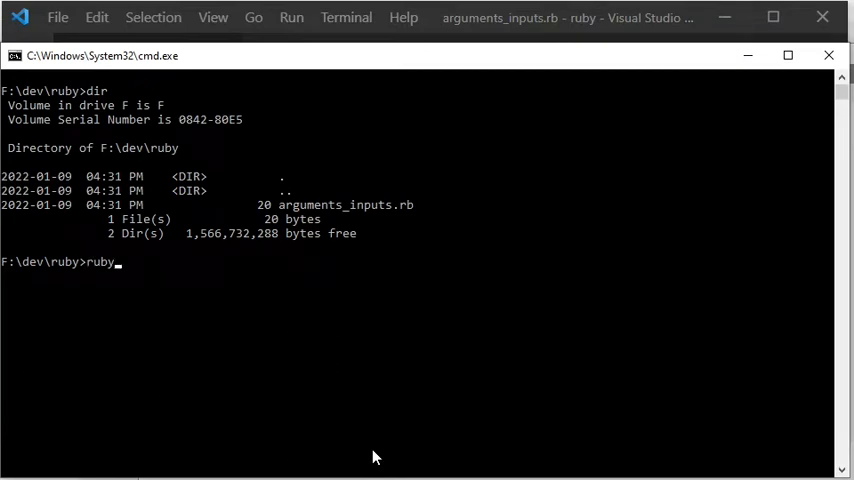
text(ar)
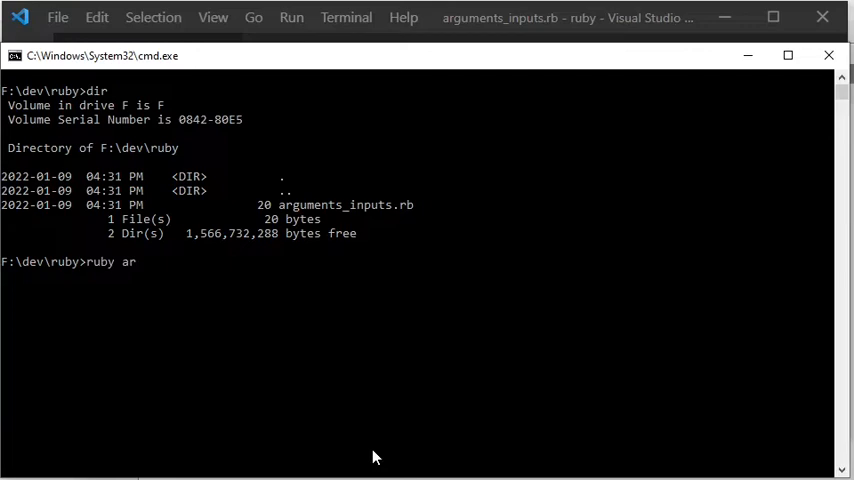
text(guments_inputs.rb)
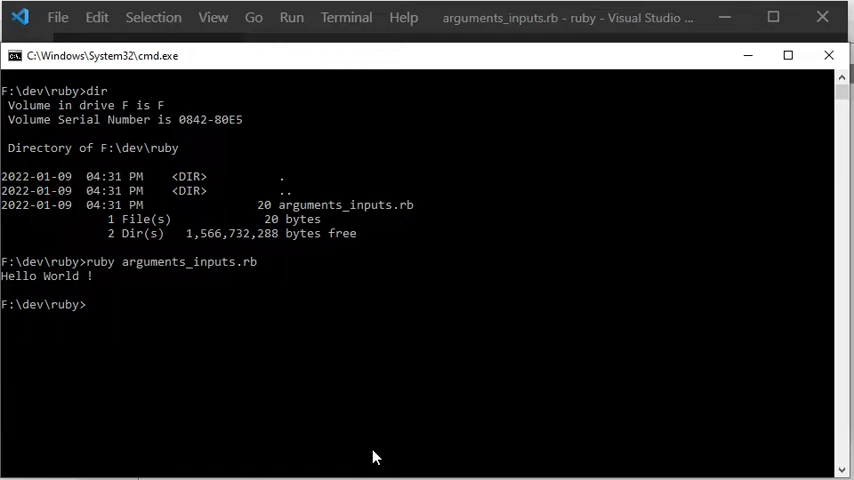
text(cls)
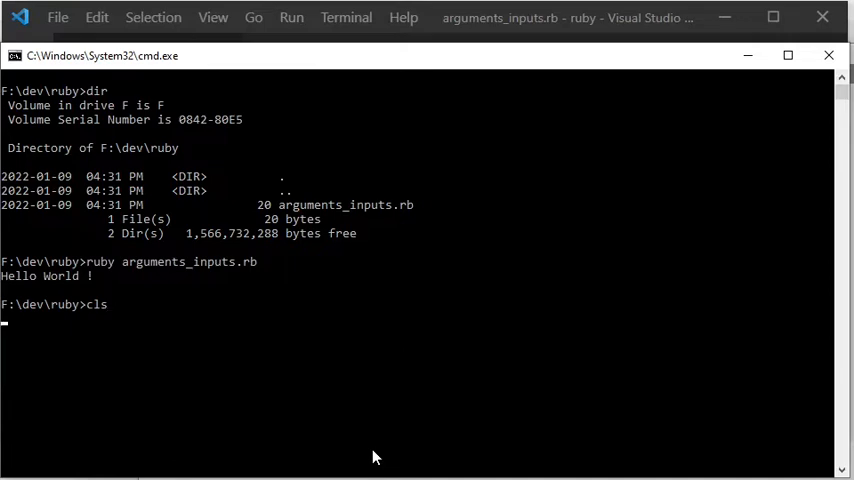
key(Enter)
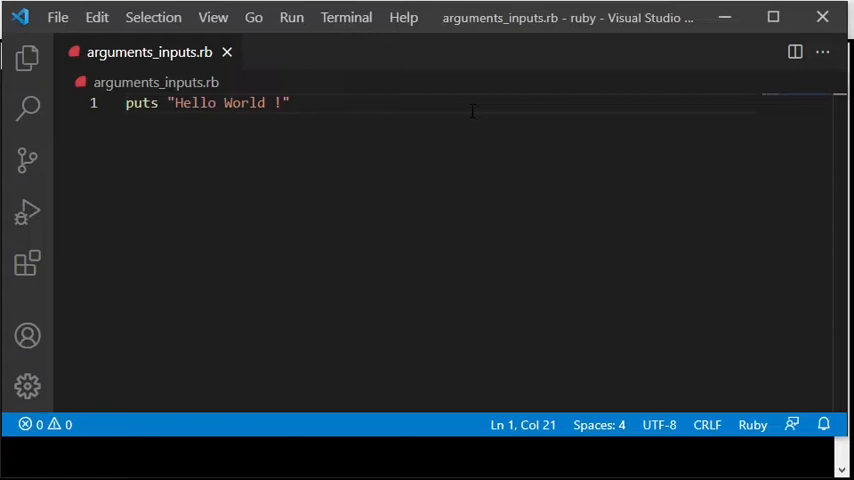
Step: Paste the INPUT/FOR EACH/OUTPUT pseudocode, then select it all and comment it out
text(INPUT command line program arguments)
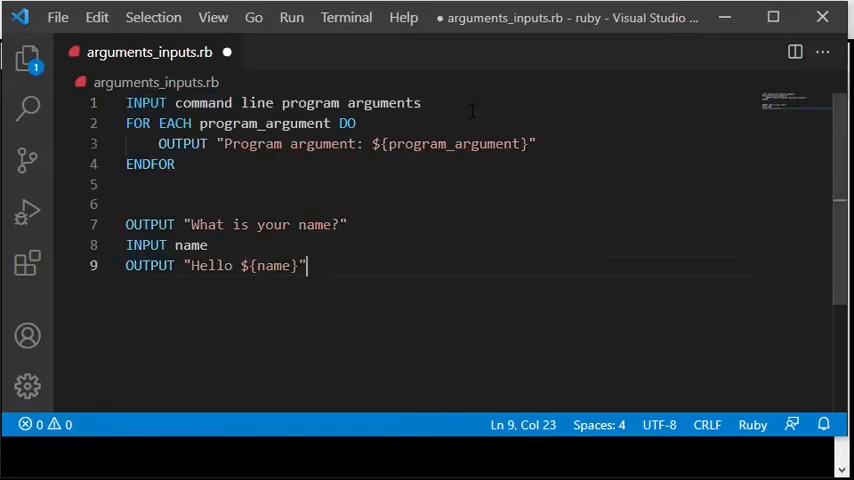
key(ctrl+a)
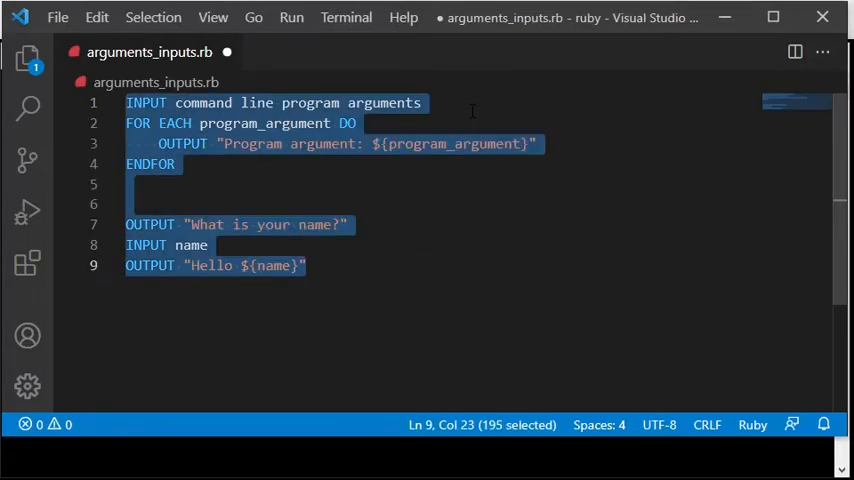
key(Ctrl+/)
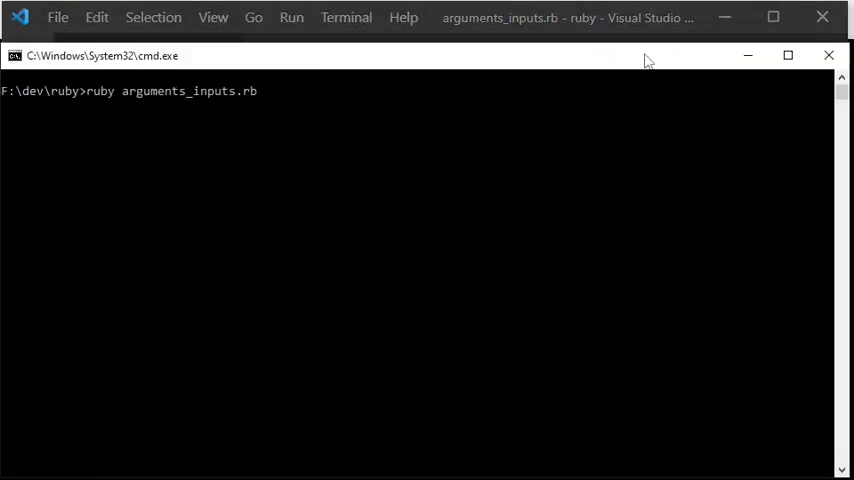
Step: Append the arguments abc def ghi to the ruby arguments_inputs.rb command
text(abc def)
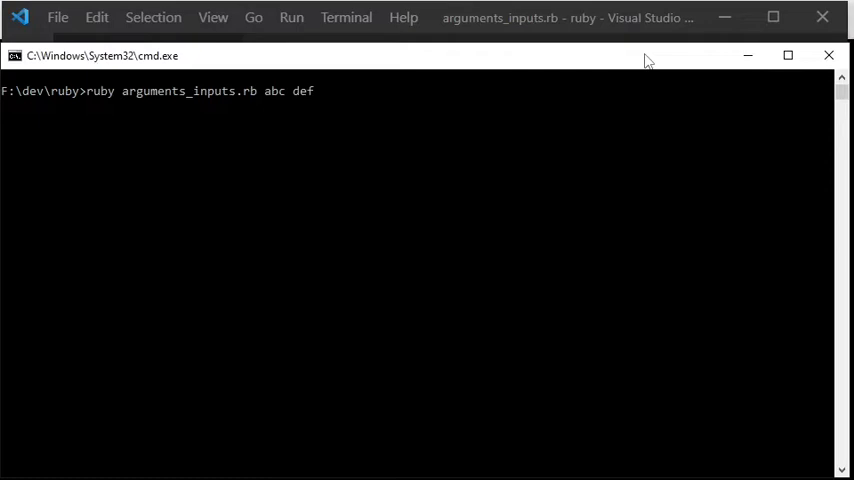
text(ghi)
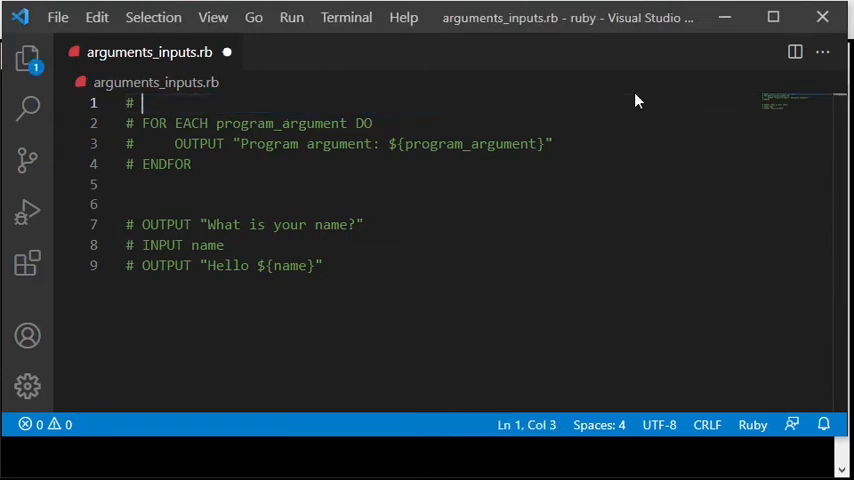
Step: Add a 'ruby arguments_inputs.rb abc def ghi' comment and an ARGV.each do |arg| puts loop with end
text(ruby arguments_inputs.rb abc def ghi)
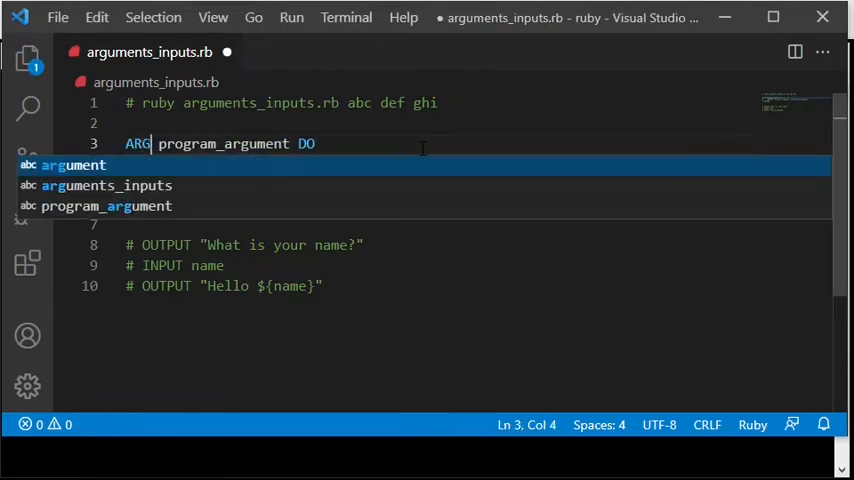
text(V.ea)
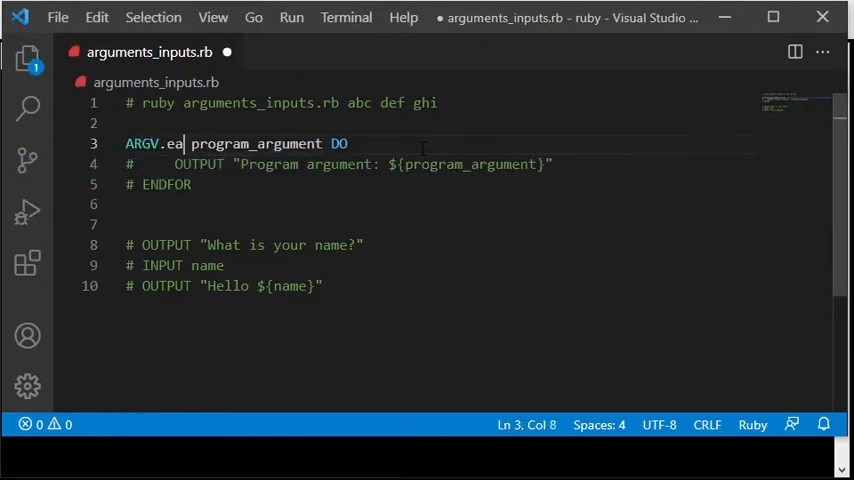
text(ch do)
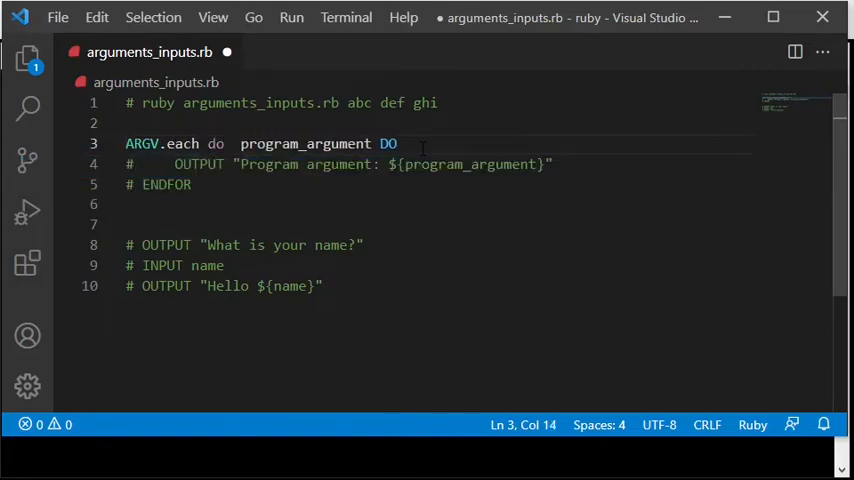
drag(241, 143, 396, 143)
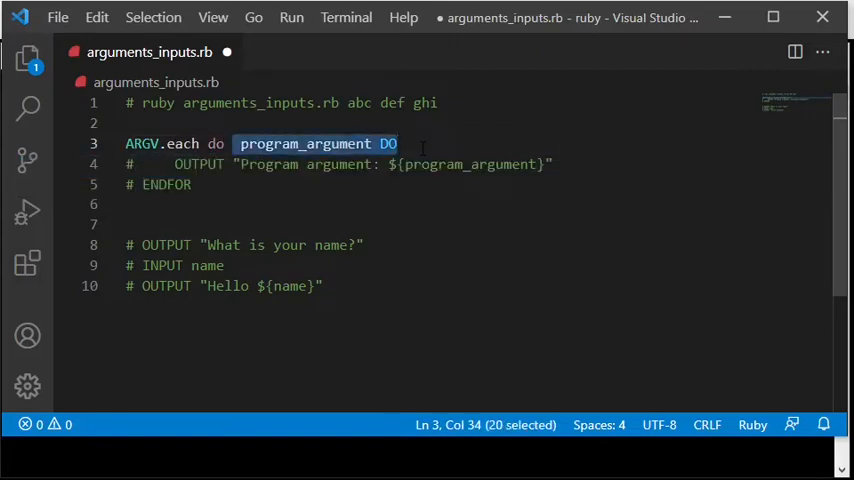
text(|ar)
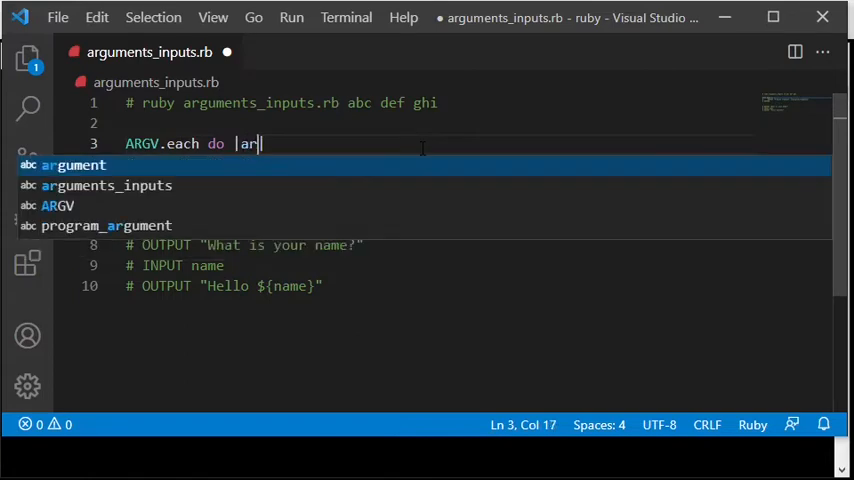
text(g|)
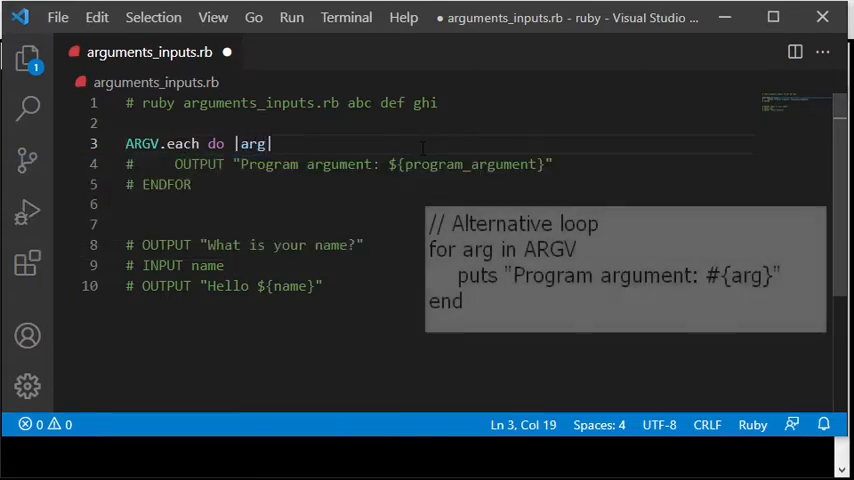
text(puts)
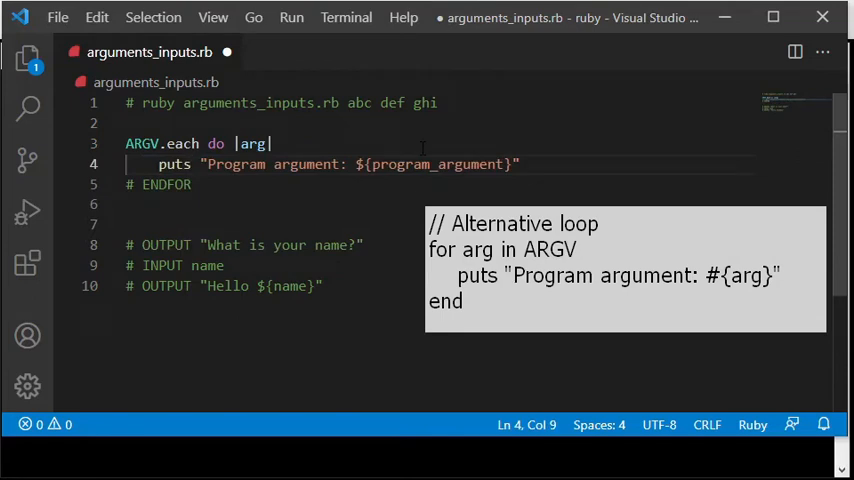
click(520, 164)
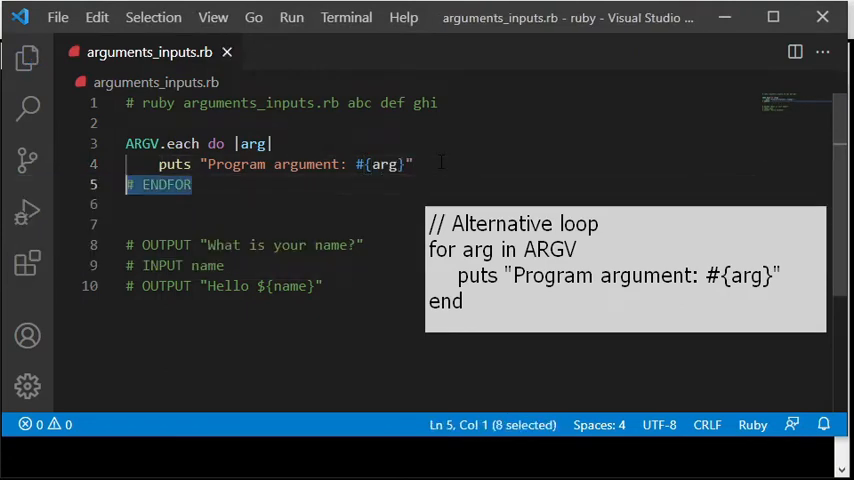
text(end)
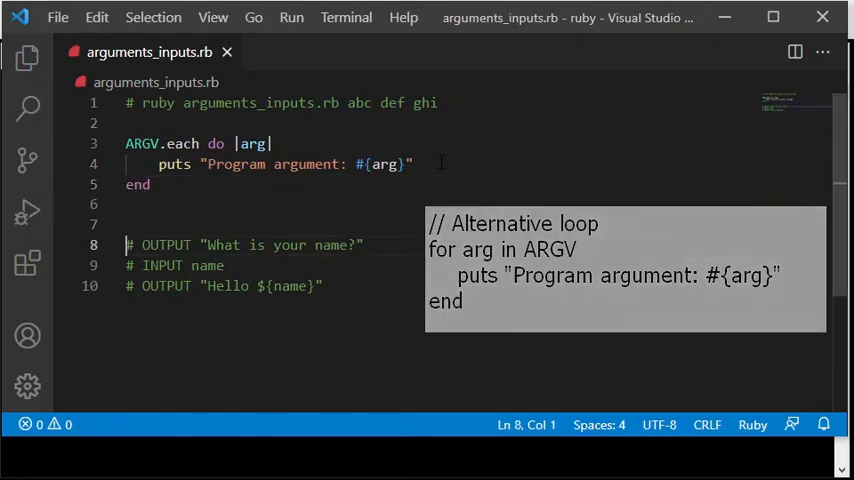
Step: Turn the OUTPUT lines into print and the INPUT line into name = STDIN.gets
double_click(166, 245)
text(print)
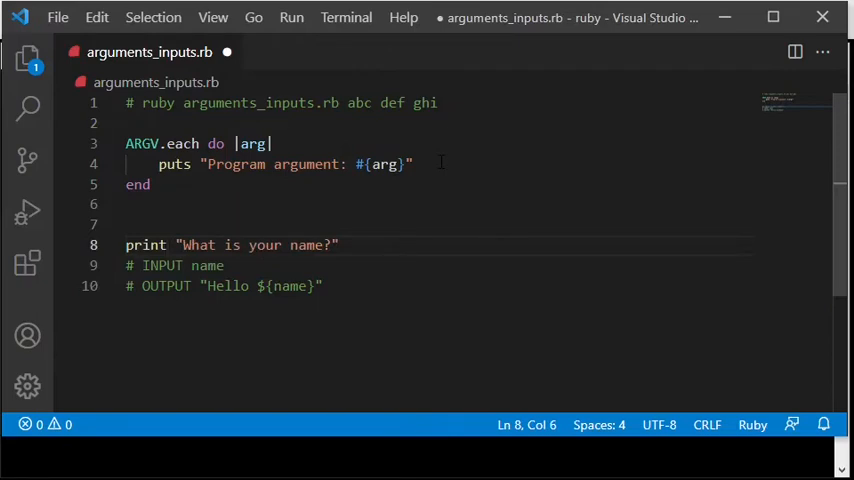
click(333, 245)
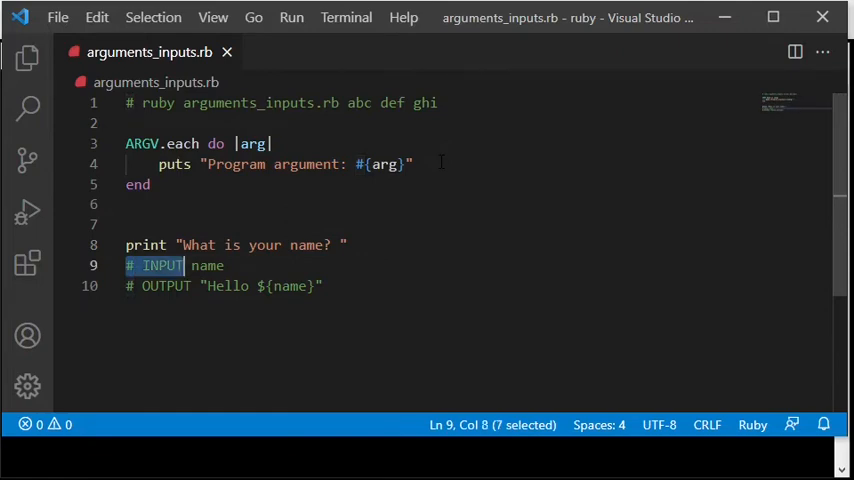
text(name = ST)
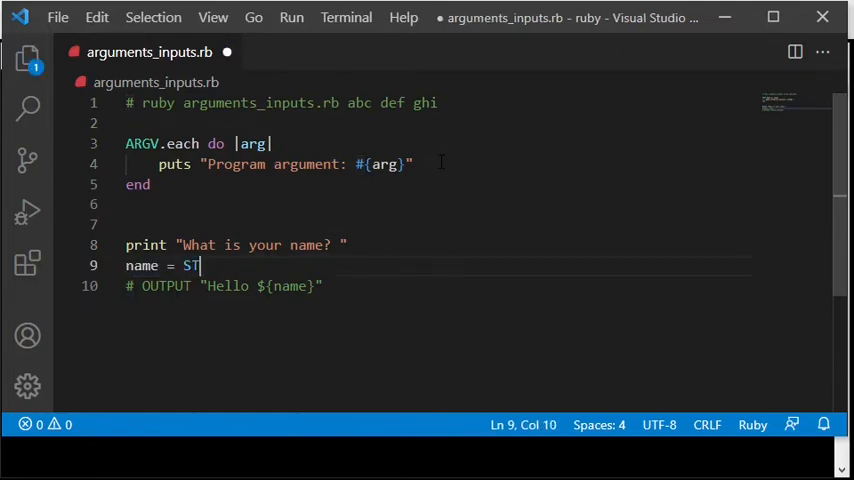
text(DIN.ge)
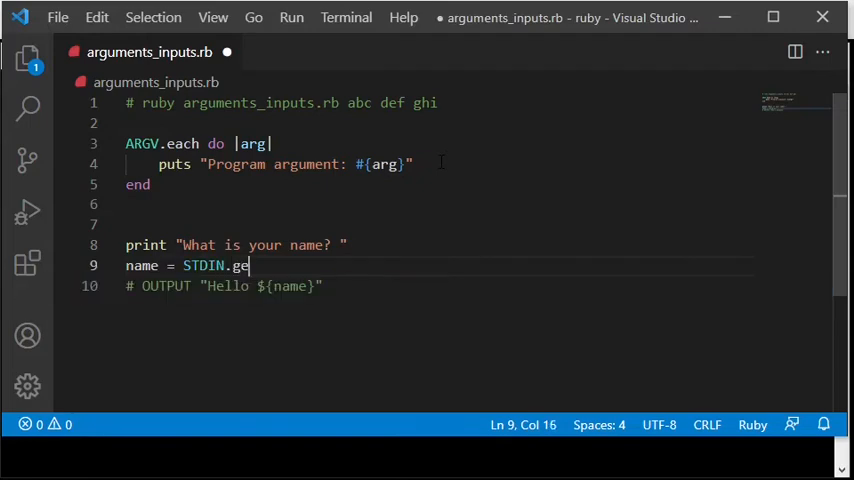
text(ts)
click(440, 286)
text(p)
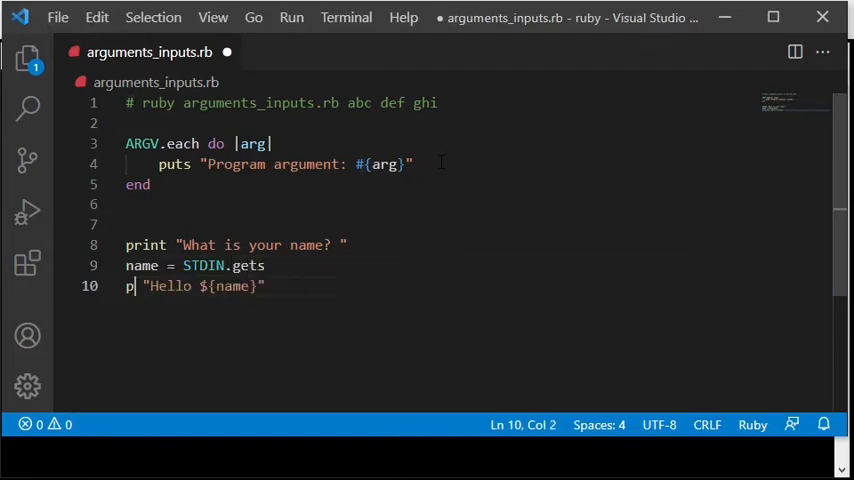
text(rint)
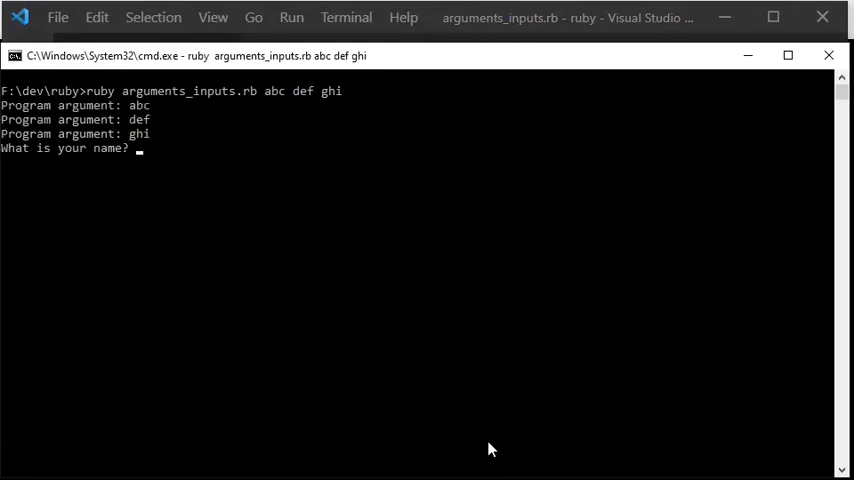
Step: Enter the name Tomas at the prompt
text(Tomas)
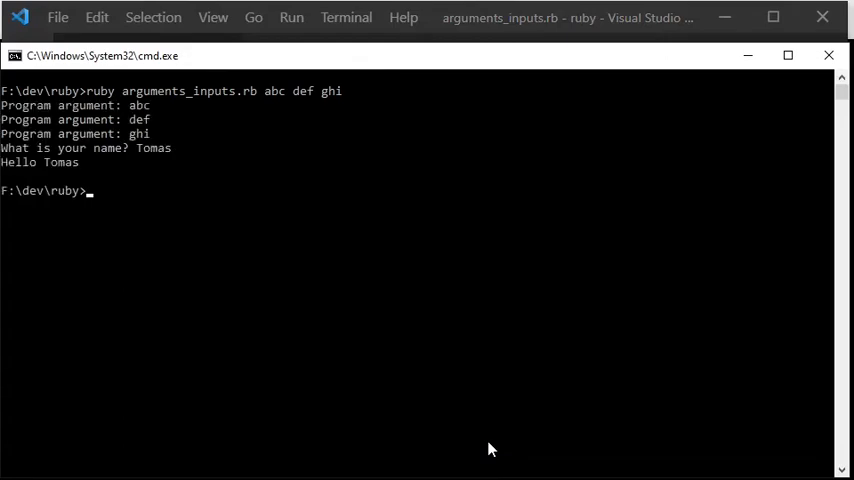
mouse_move(6, 254)
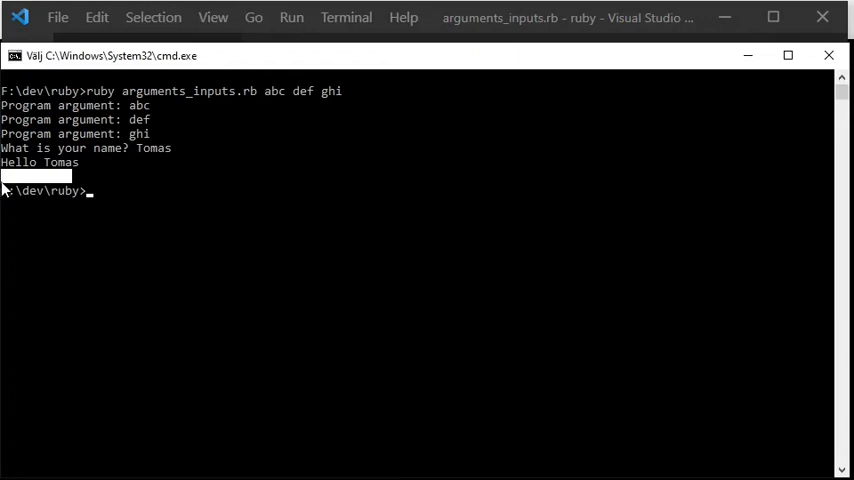
mouse_move(483, 68)
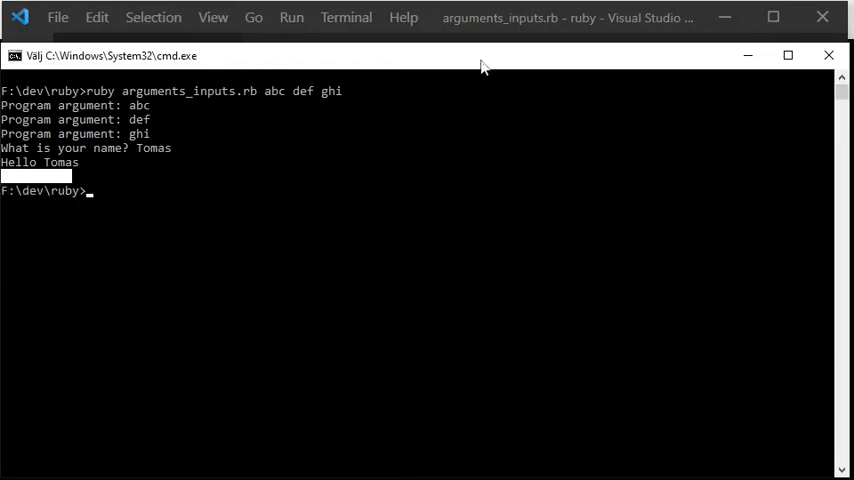
mouse_move(518, 18)
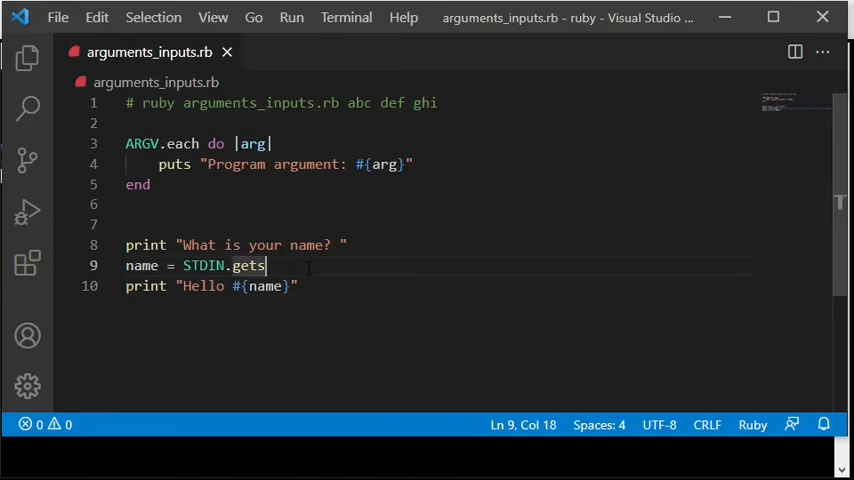
Step: Make line 9 read STDIN.gets.rstrip and save arguments_inputs.rb
text(.)
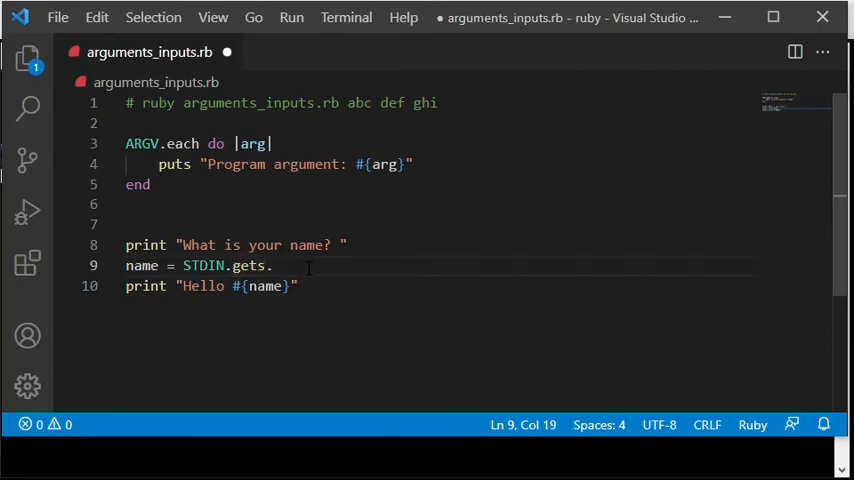
text(str)
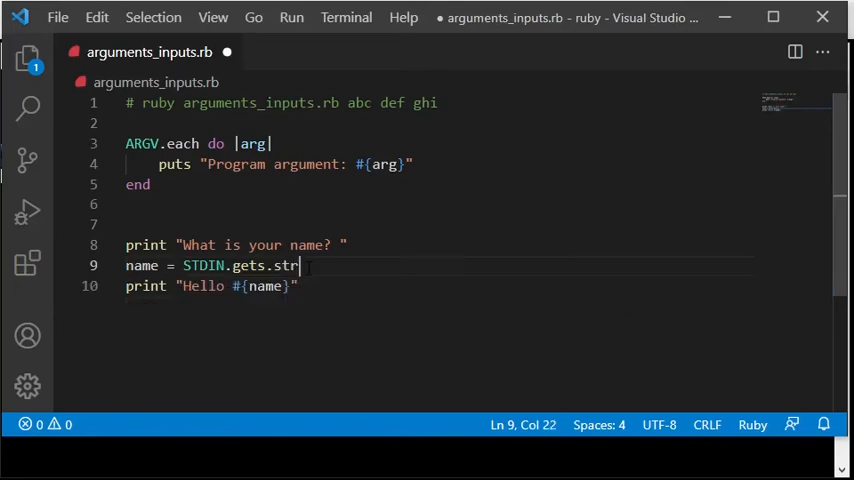
text(ip)
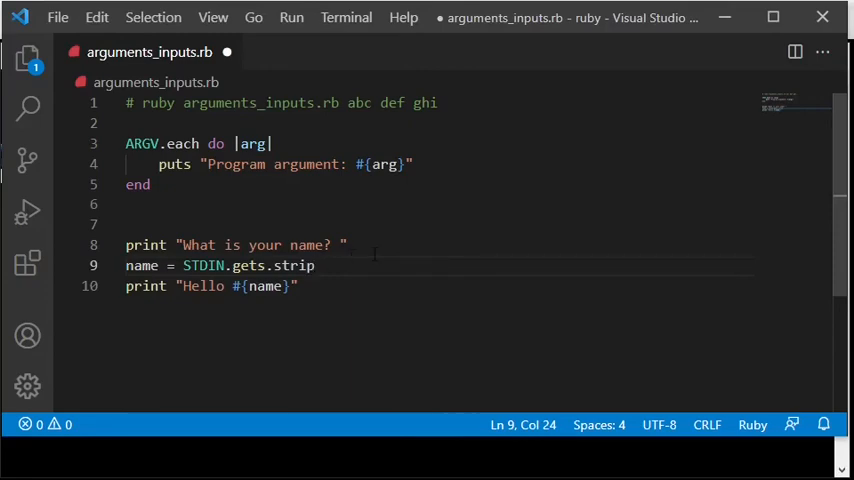
click(300, 265)
text(r)
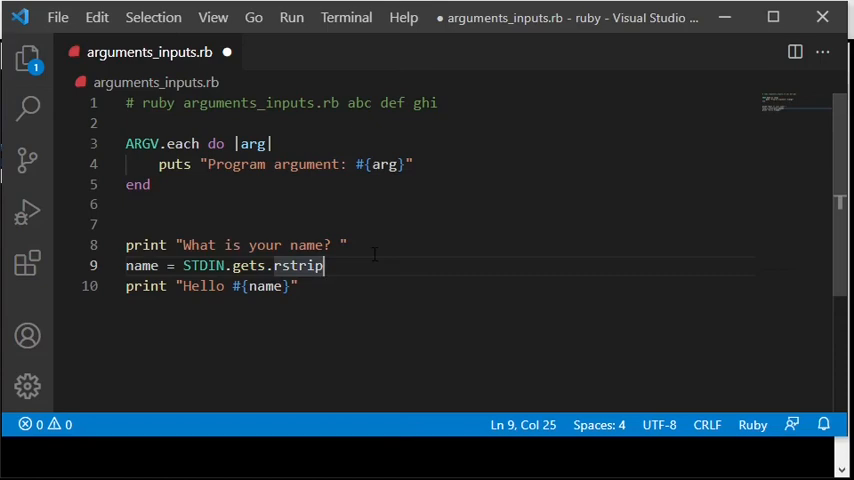
key(Ctrl+s)
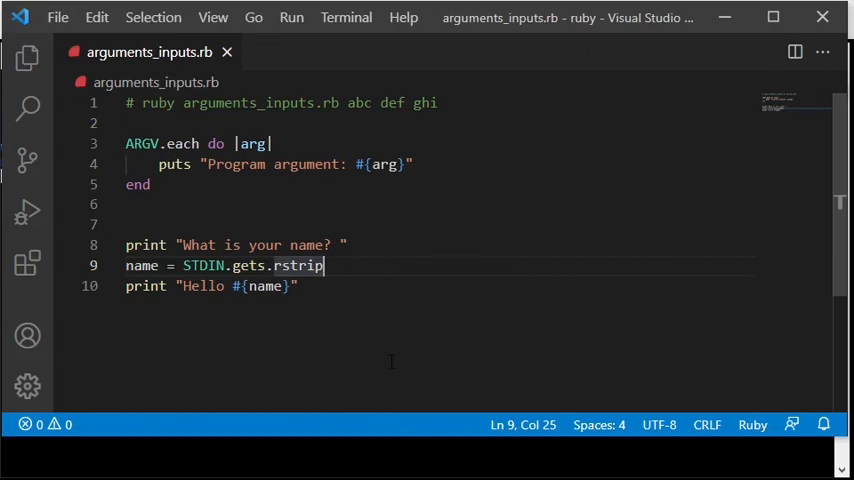
mouse_move(393, 434)
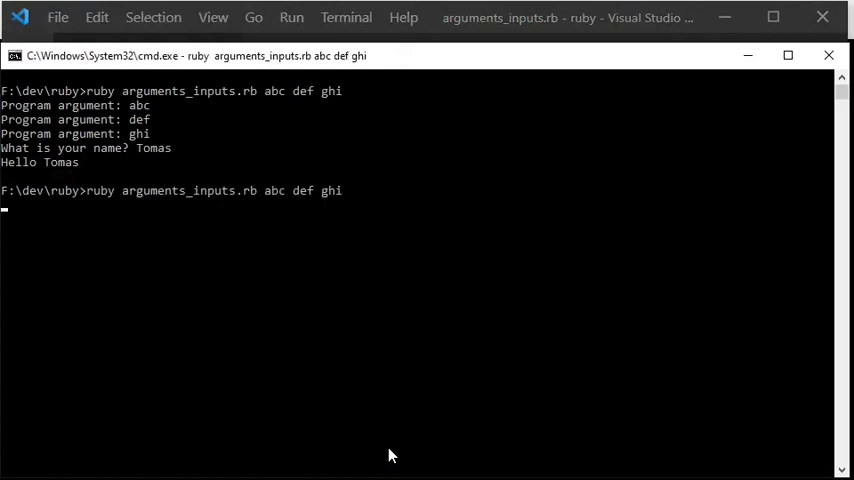
Step: Submit the name Tomas to the rerun script to get the greeting
key(Enter)
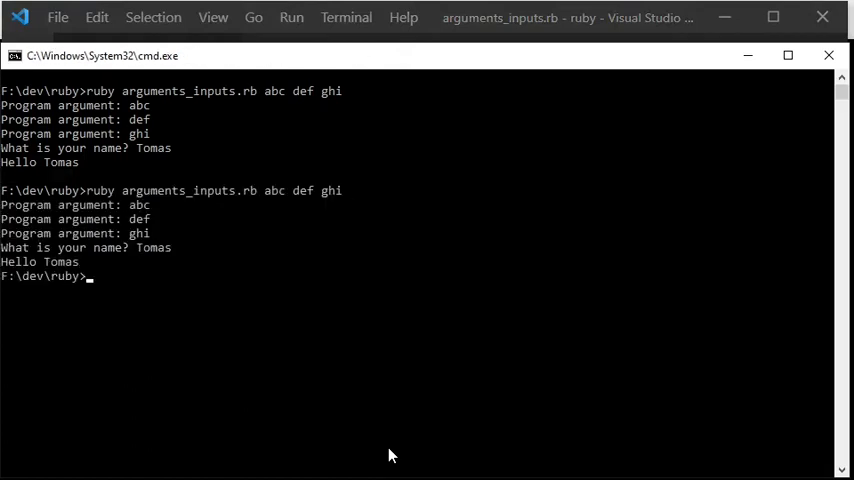
mouse_move(45, 277)
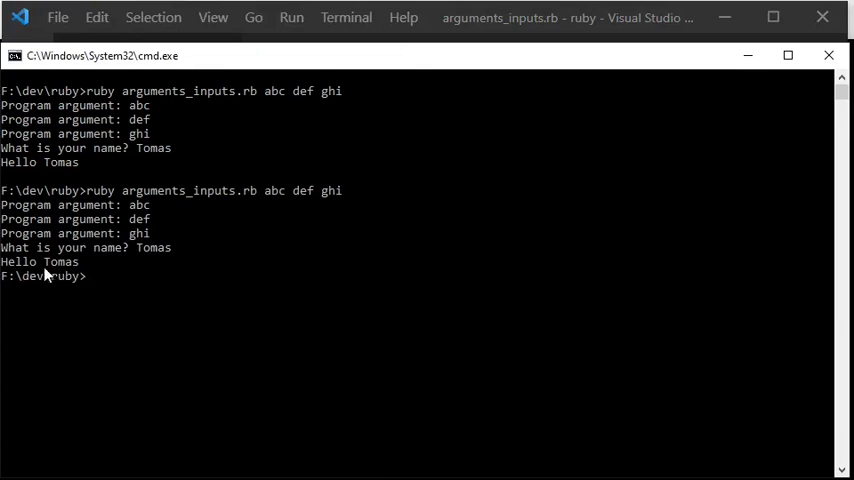